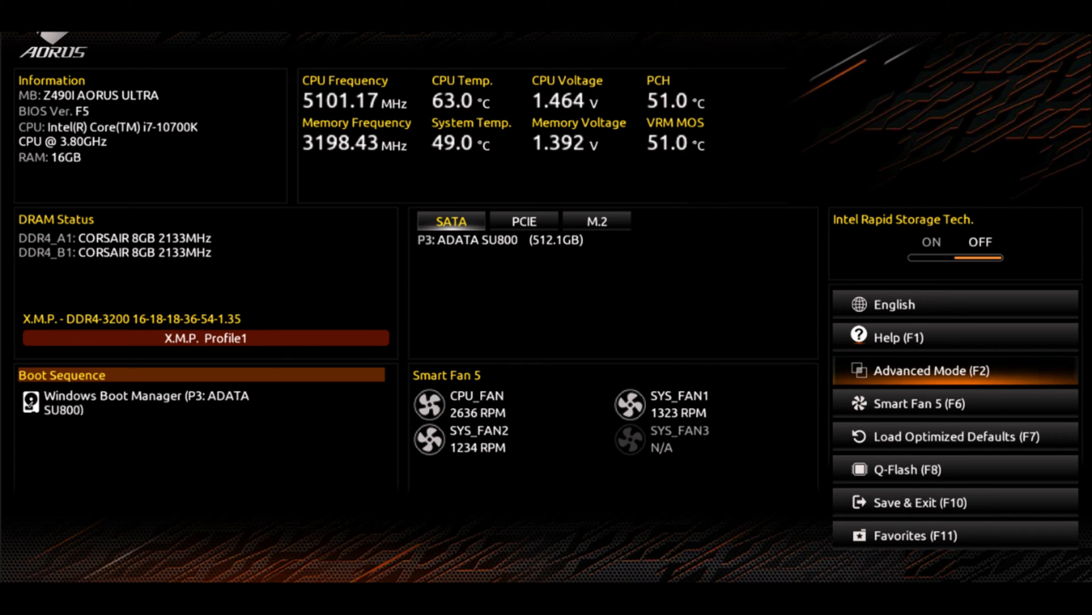
Run the CPU-Z installer through setup and launch it to view the Ryzen 5 5600G.
click(939, 370)
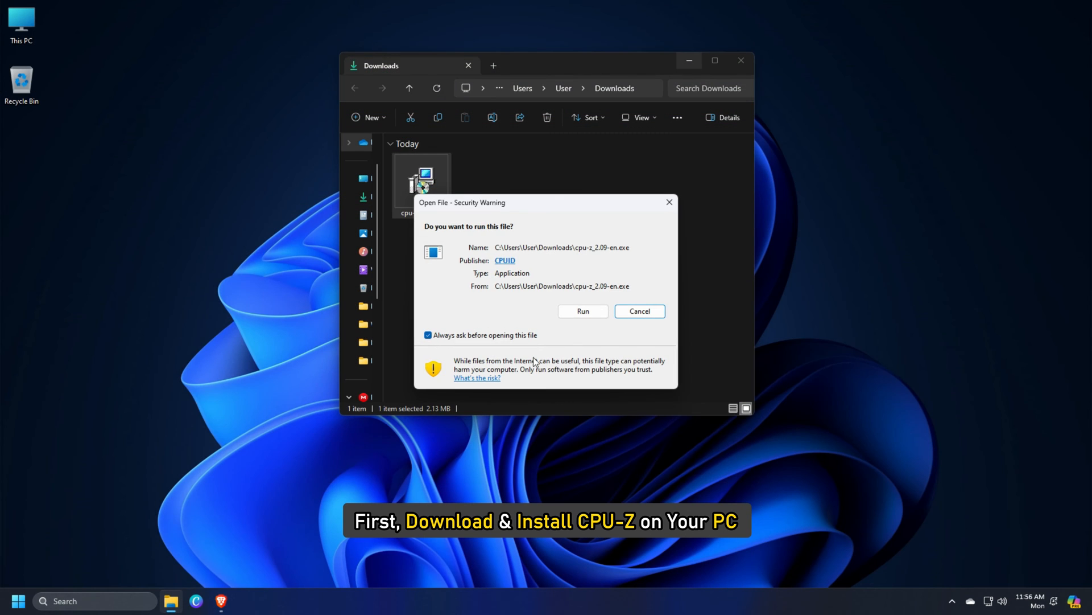
click(583, 310)
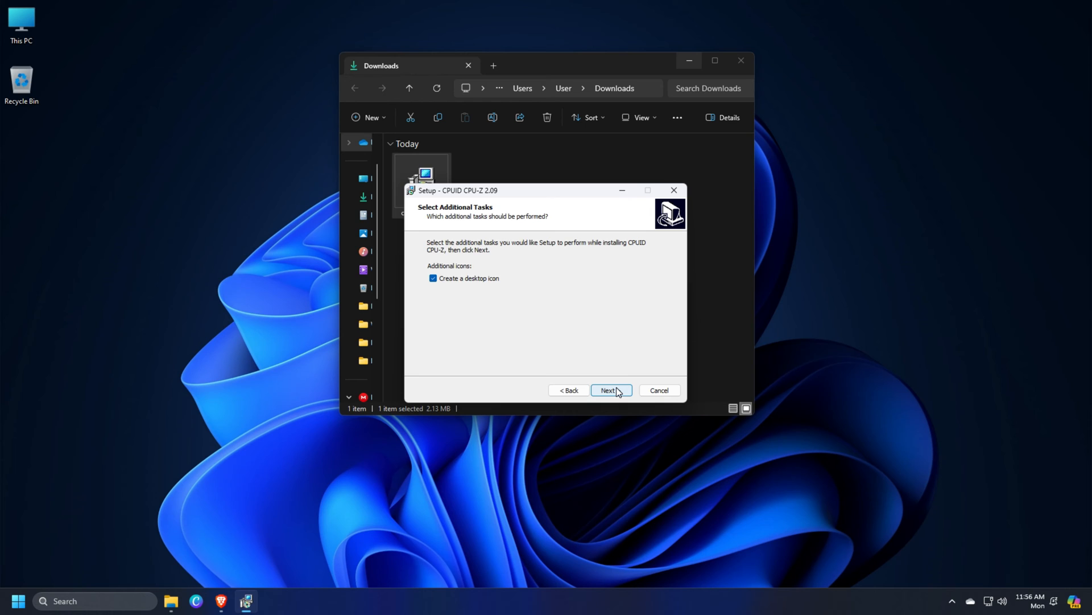
click(609, 390)
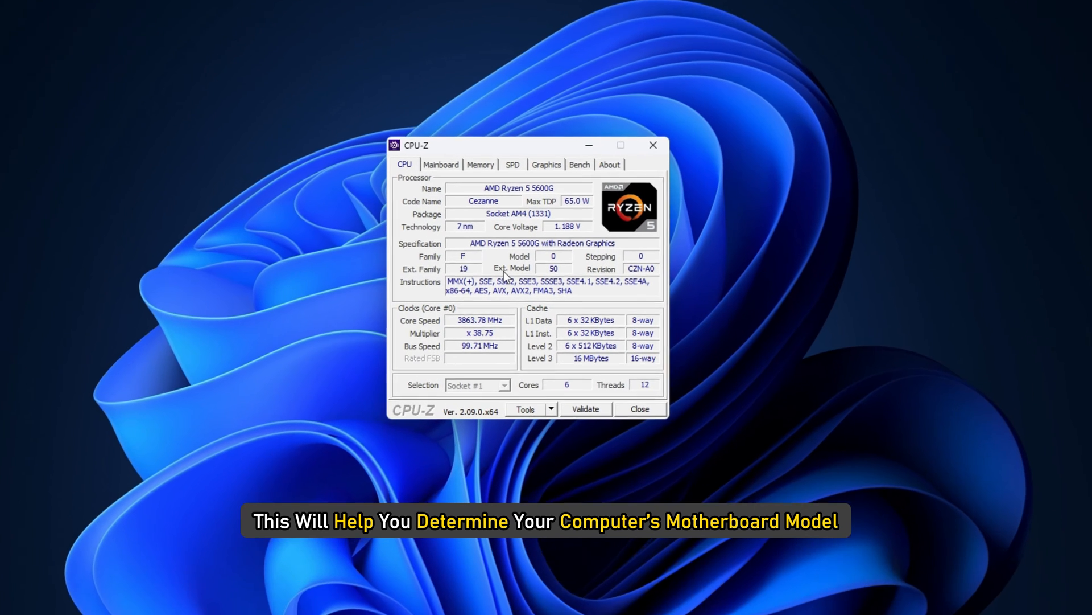
click(441, 164)
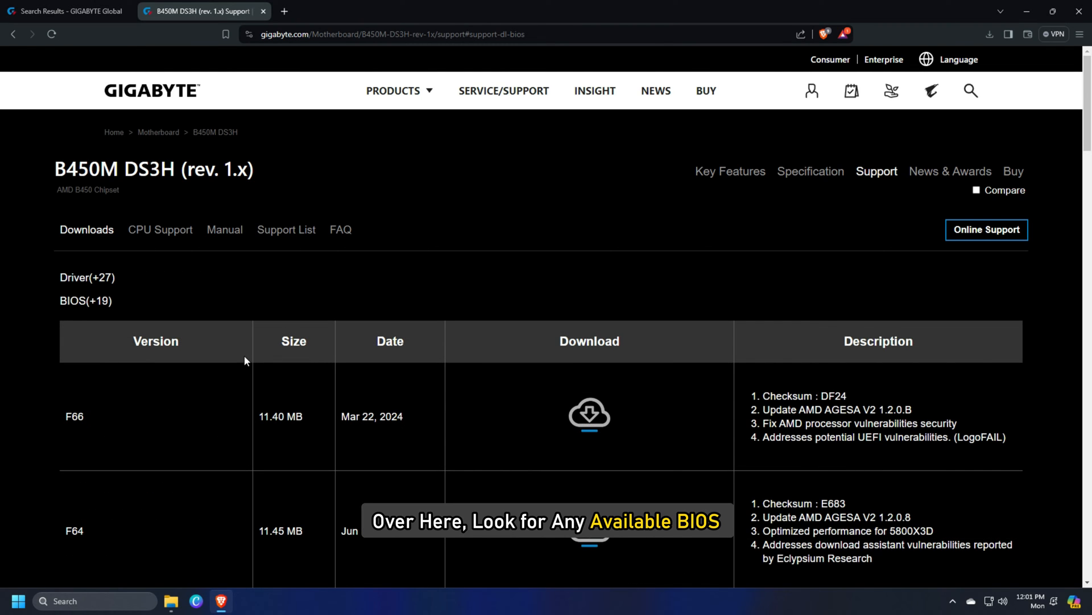
mouse_move(376, 363)
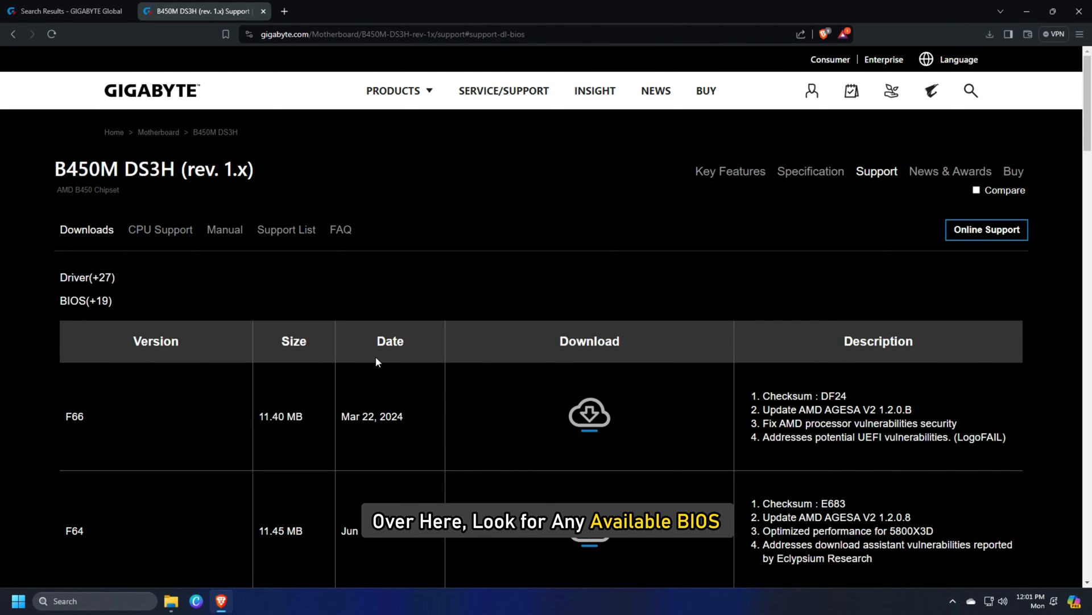
click(589, 415)
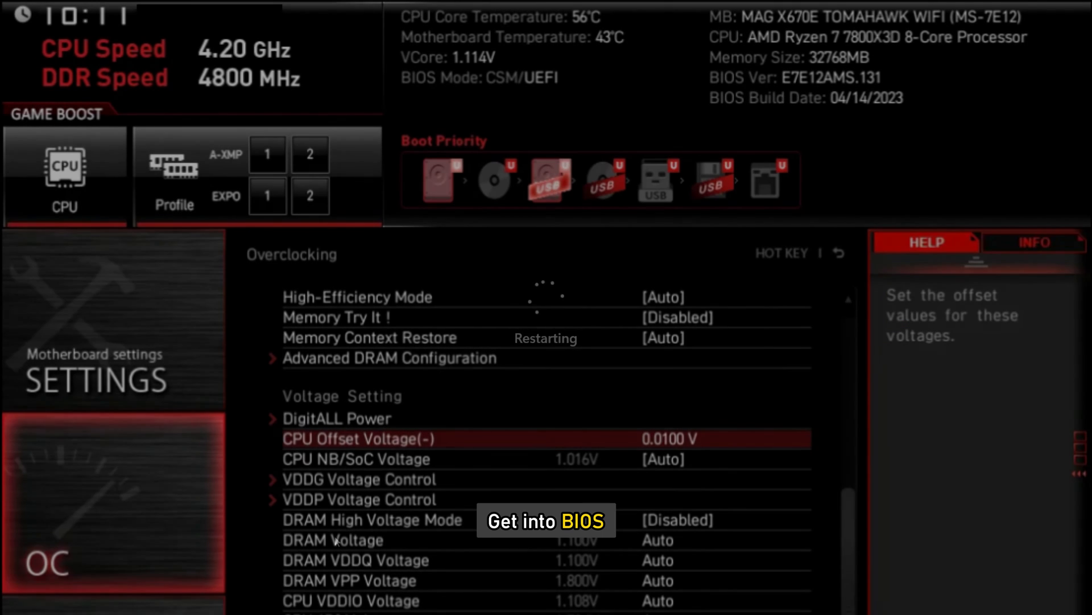
scroll(down, 3)
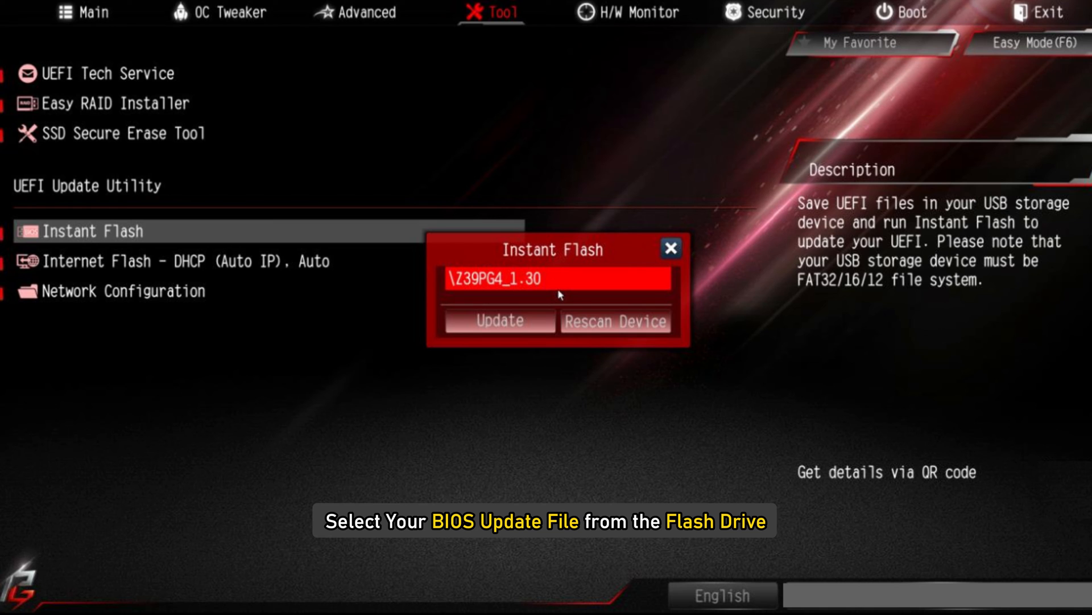
Update the UEFI with Z39PG4_1.30 from USB and confirm the flash.
click(499, 321)
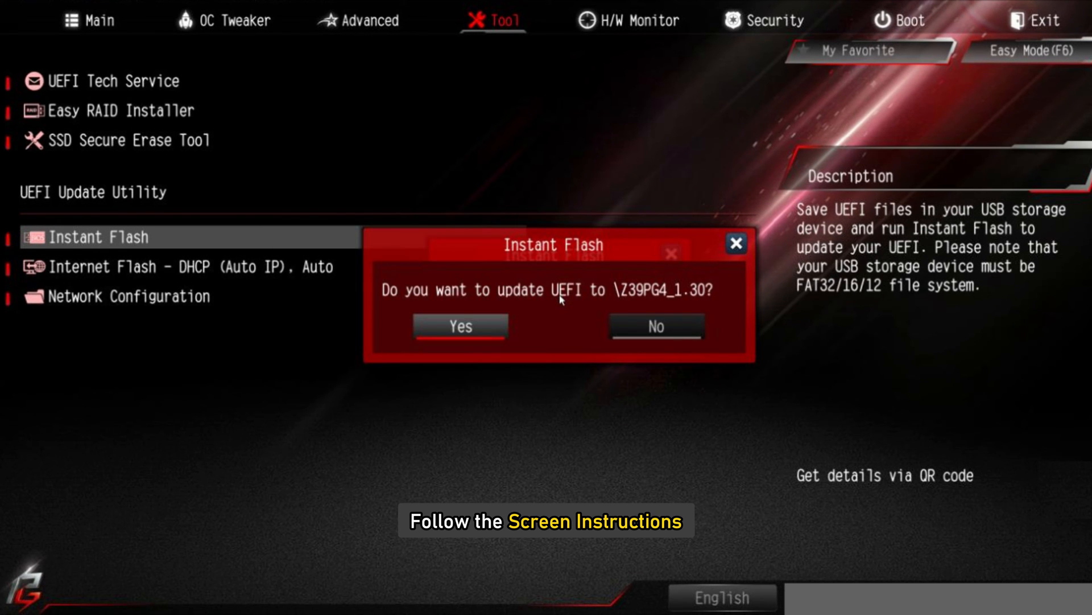
click(460, 326)
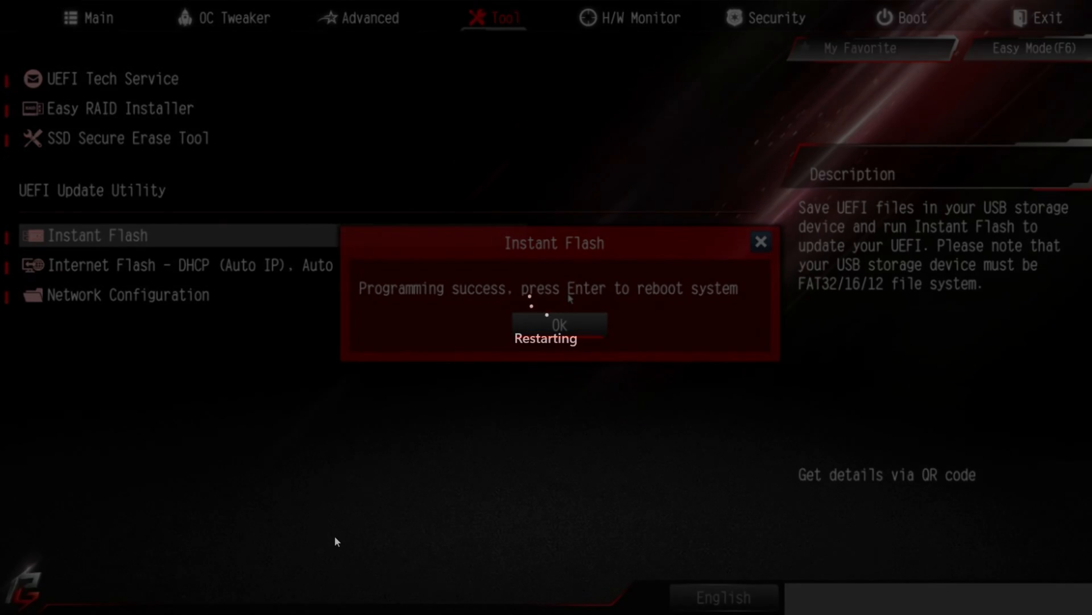